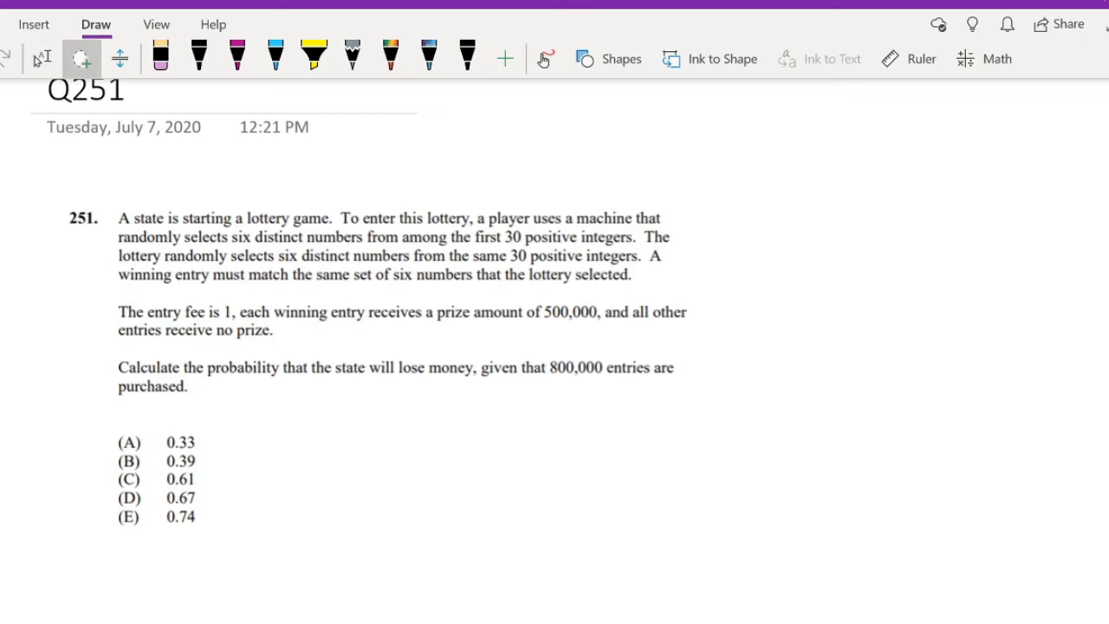
Handwrite 'choose 6' over a line marked 30 and underline 'state will lose money'.
left_click_drag(724, 218, 882, 214)
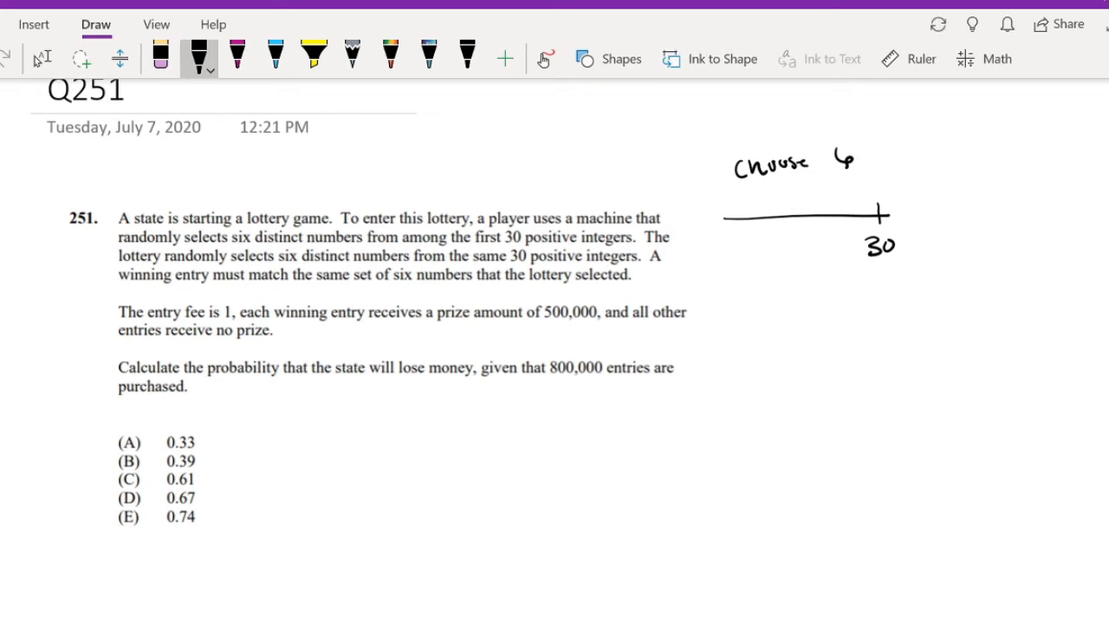
left_click_drag(331, 381, 381, 380)
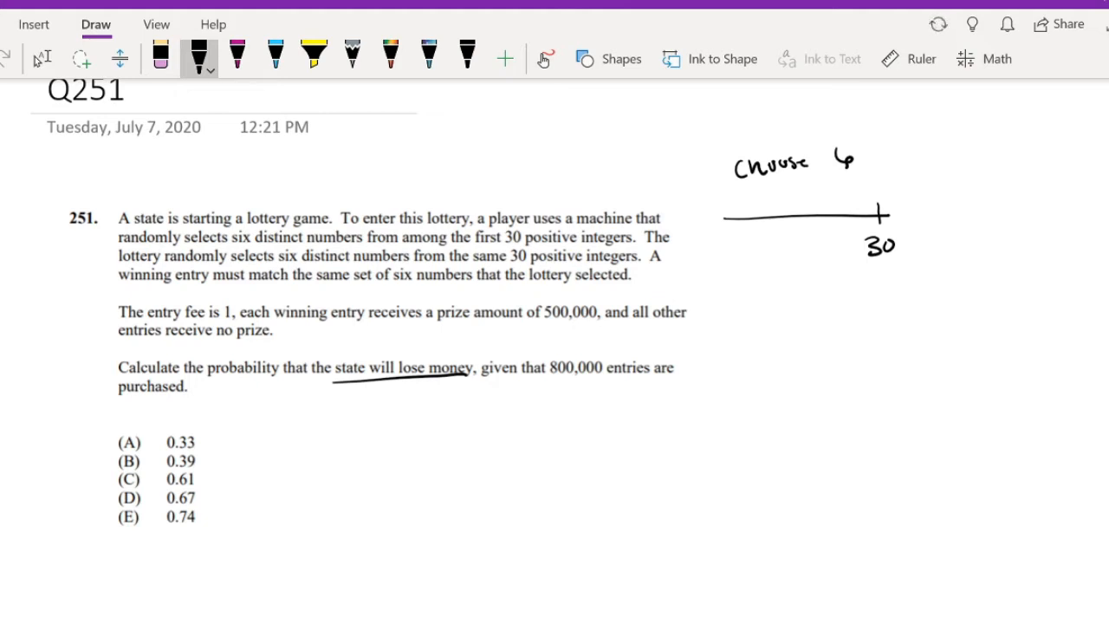
Write the profit condition: Profit state 800,000 − 500,000(# of winners) < 0.
left_click_drag(378, 430, 420, 416)
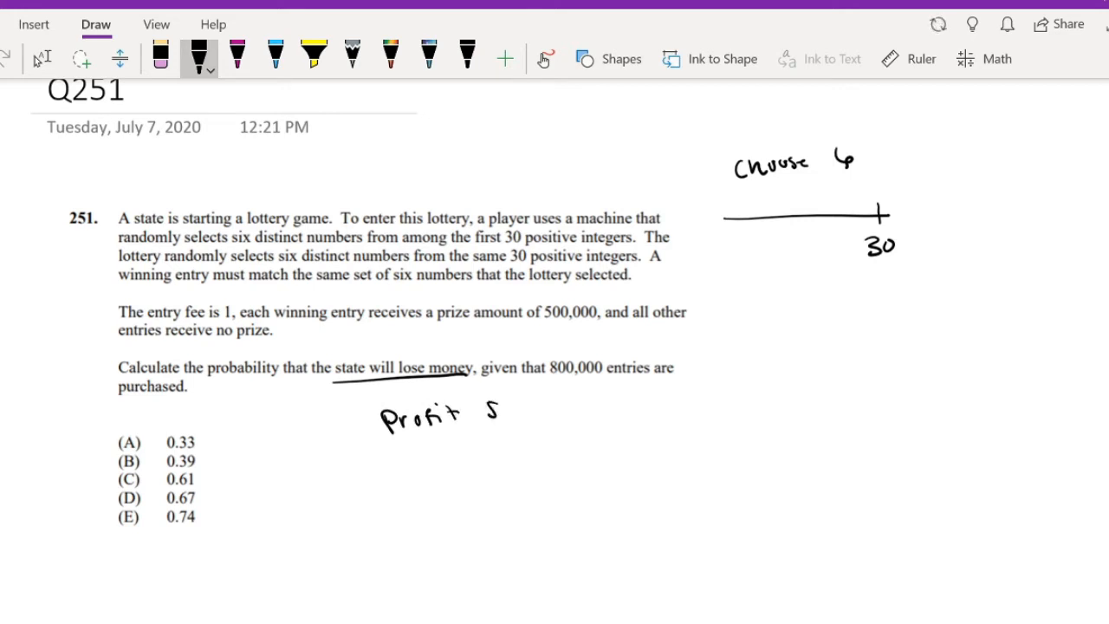
left_click_drag(488, 421, 554, 407)
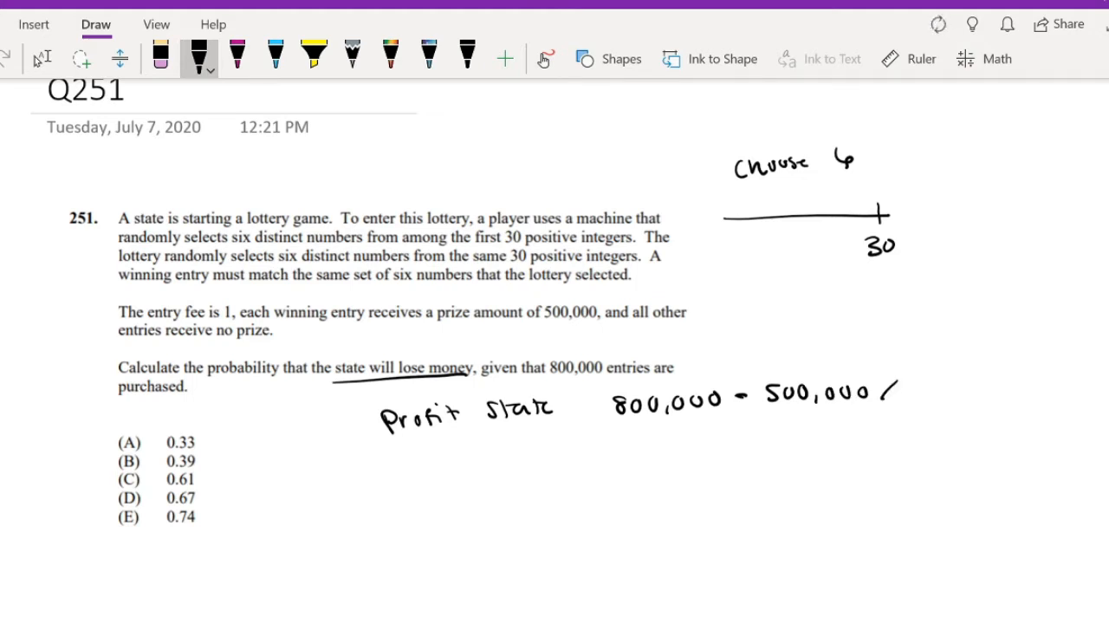
left_click_drag(884, 407, 901, 390)
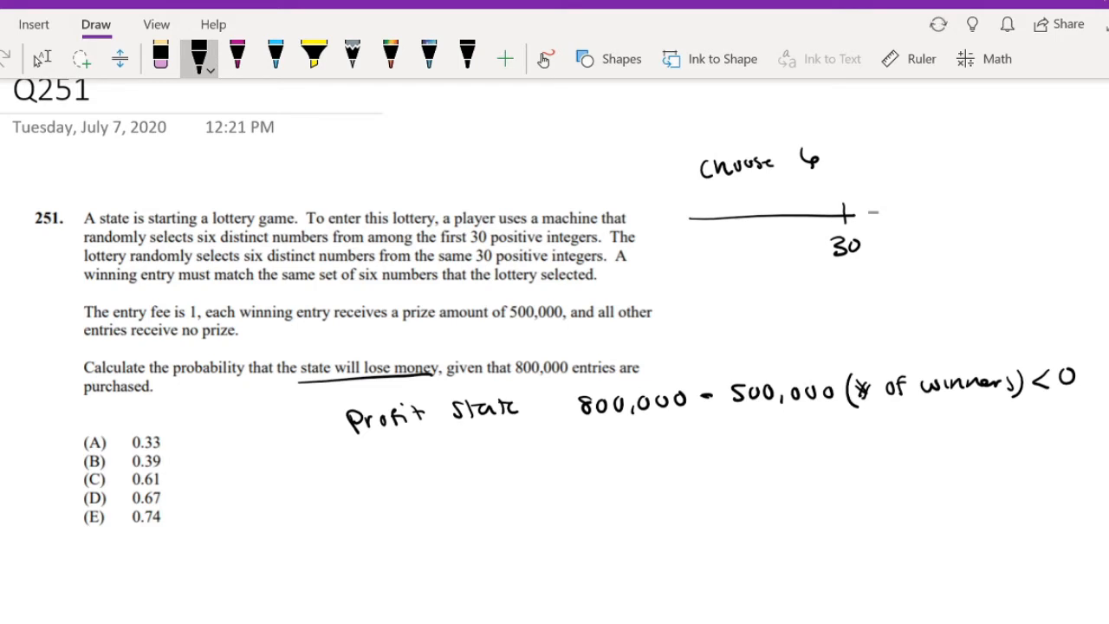
Check the cases: one winner gives 300K > 0, two winners give −200K < 0.
left_click_drag(585, 447, 637, 450)
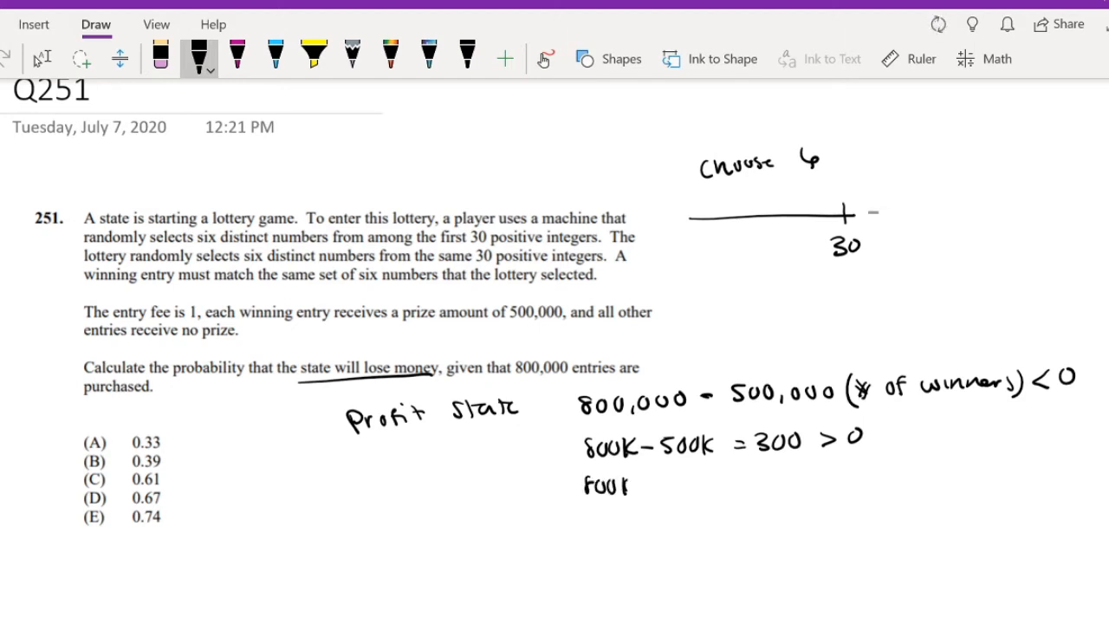
left_click_drag(632, 487, 650, 487)
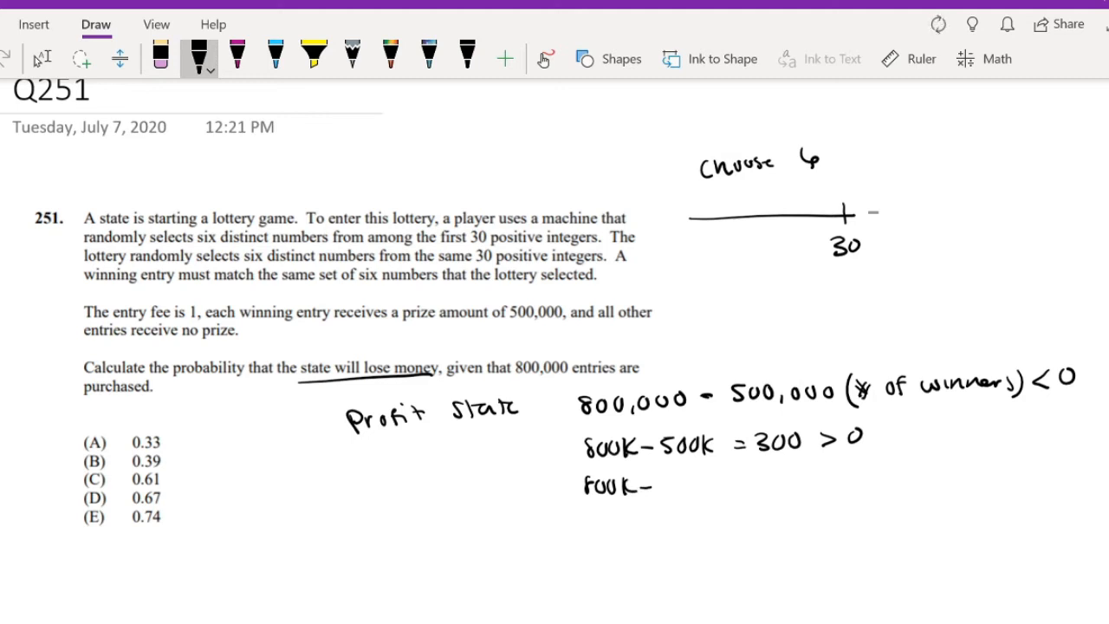
type("1000K = -200K <0")
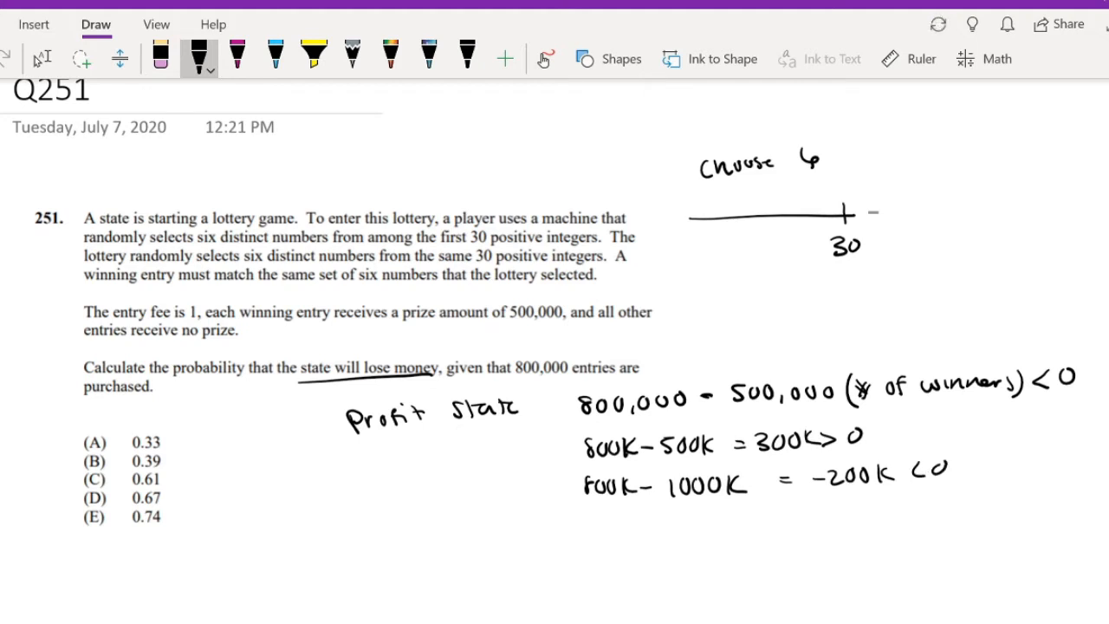
Write the loss probability as 1 − P(0 winners) − P(1 winner).
left_click_drag(736, 517, 741, 586)
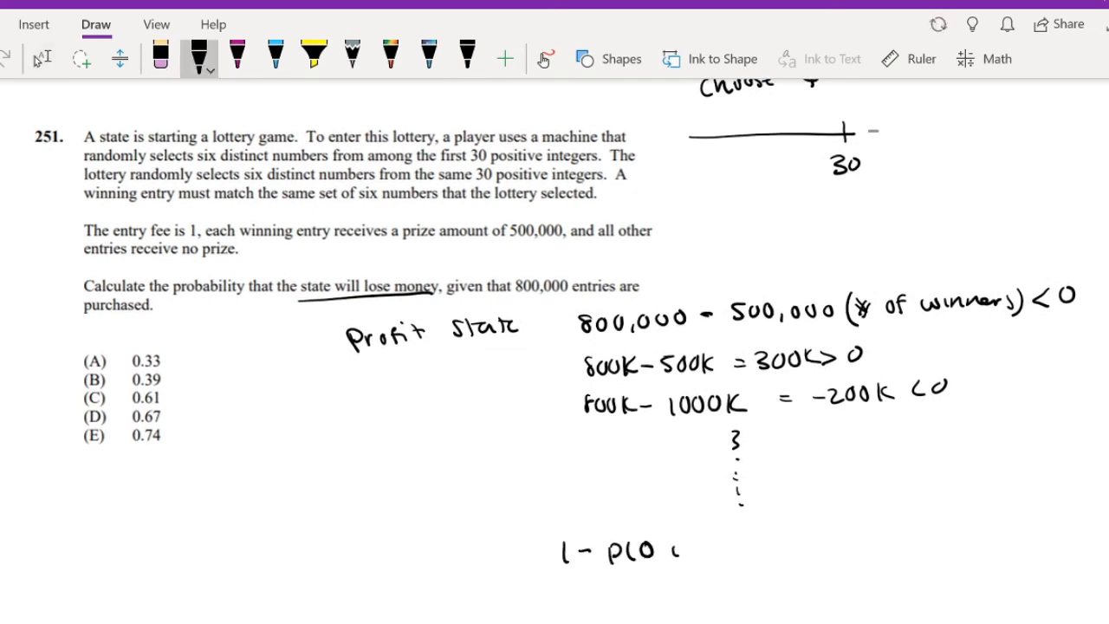
type("winners")
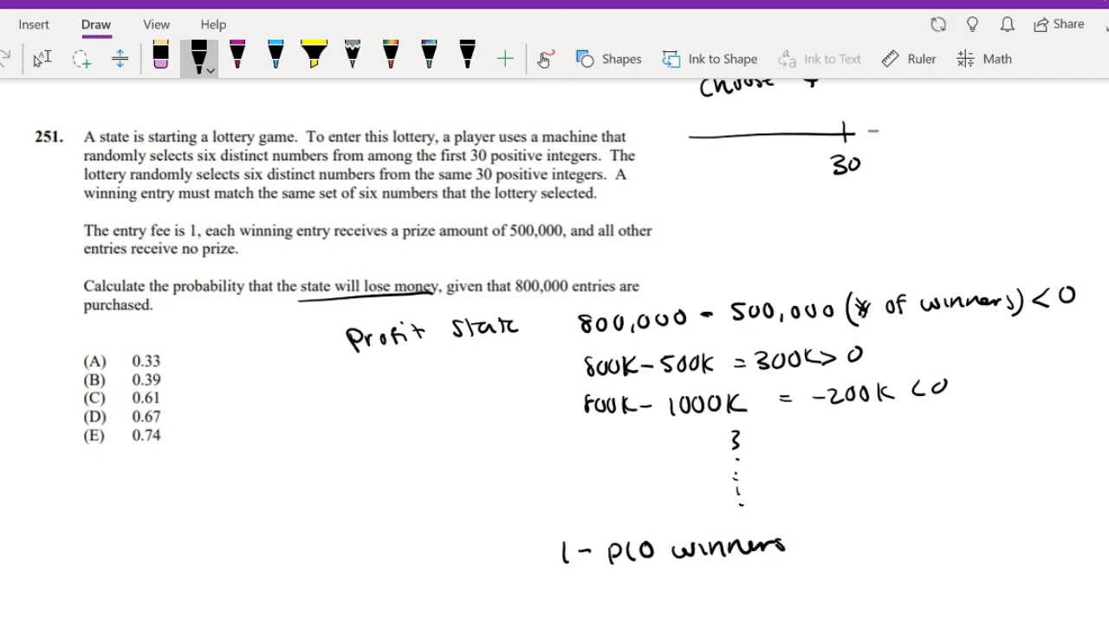
left_click_drag(779, 546, 866, 545)
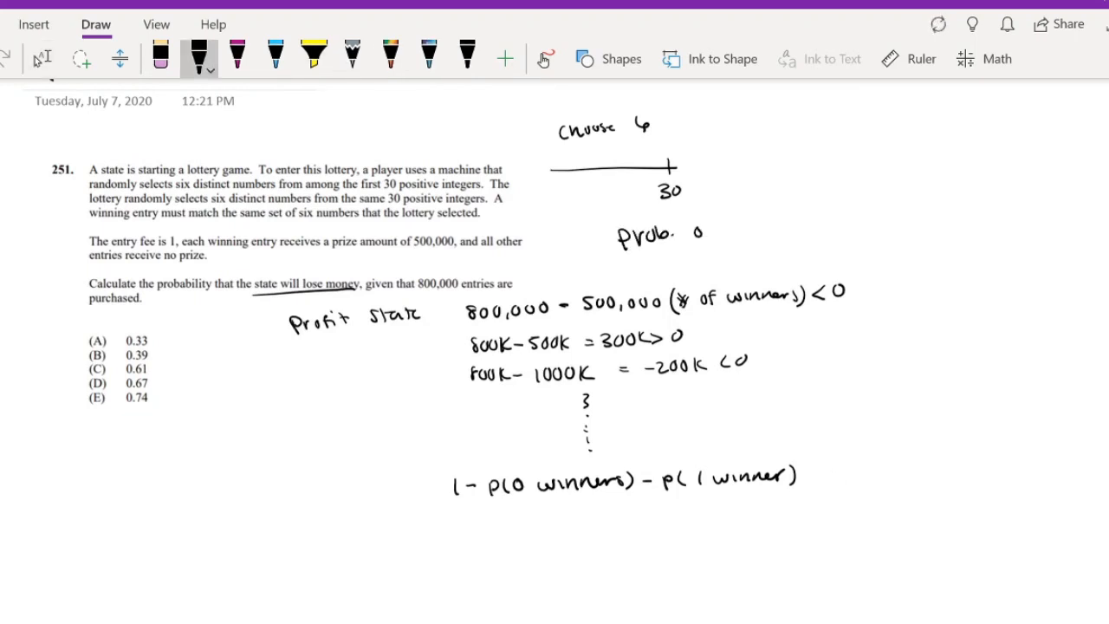
Write 'Prob. of winning' with C(30,6) = 593775 and single-entry probability 1/593775.
left_click_drag(685, 234, 789, 234)
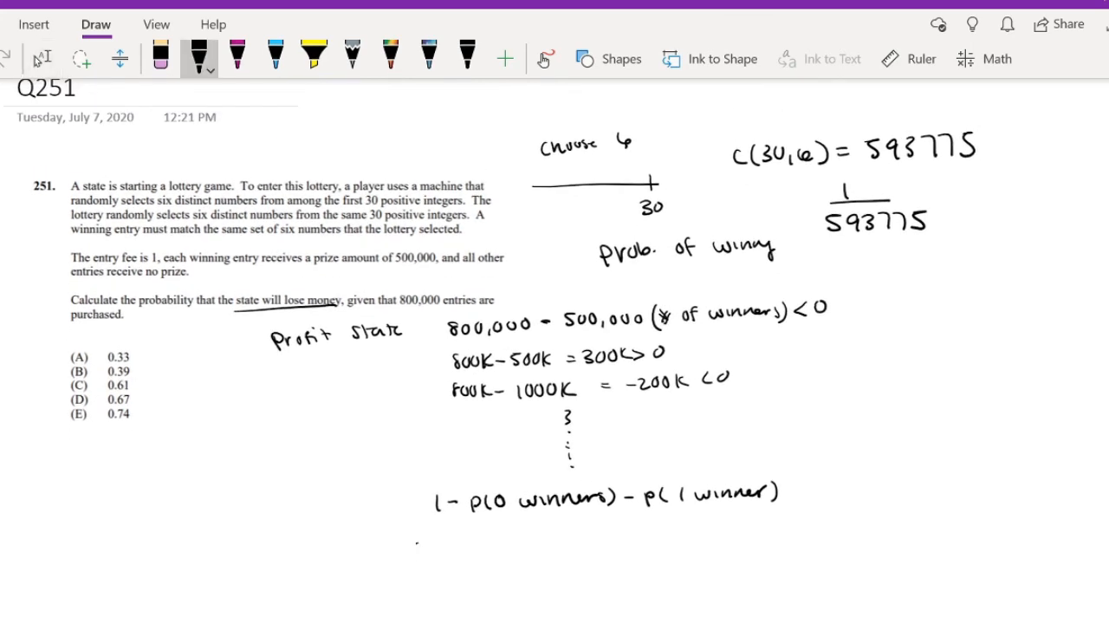
Write 1 − C(800,000,0)(1/593775)^0(593774/593775)^800,000 as the zero-winner term.
left_click_drag(414, 544, 448, 555)
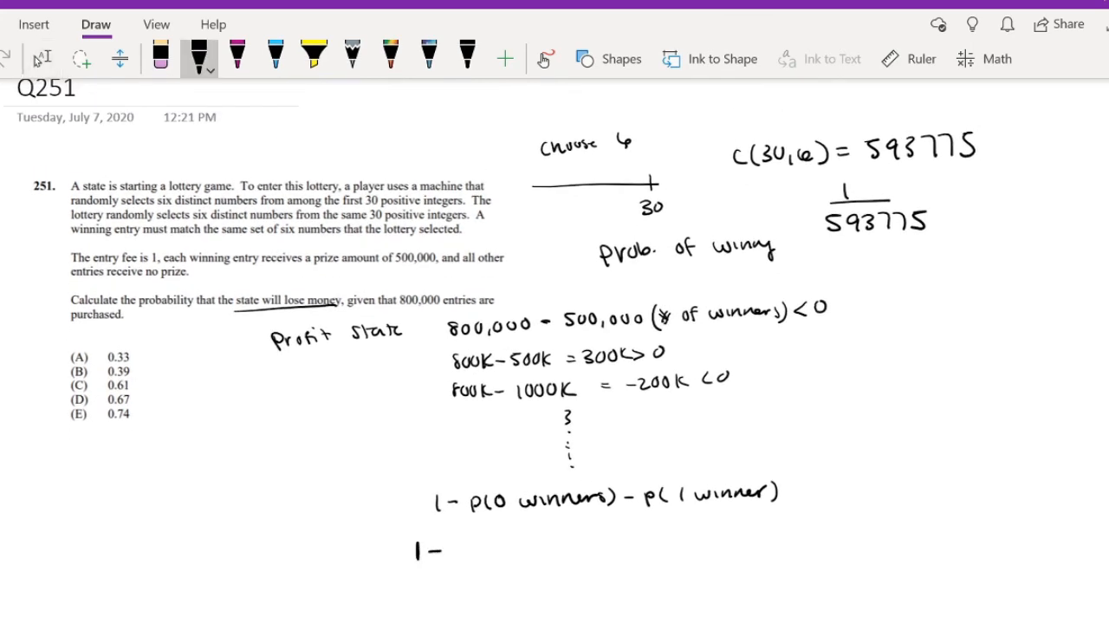
type("(800,000 0)(")
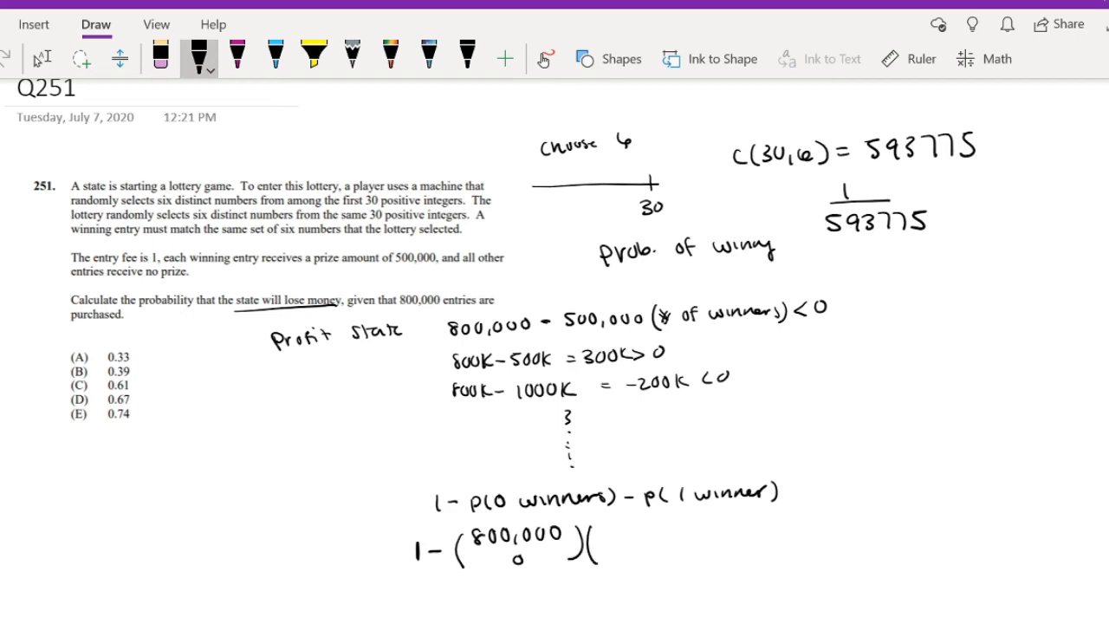
left_click_drag(606, 536, 672, 536)
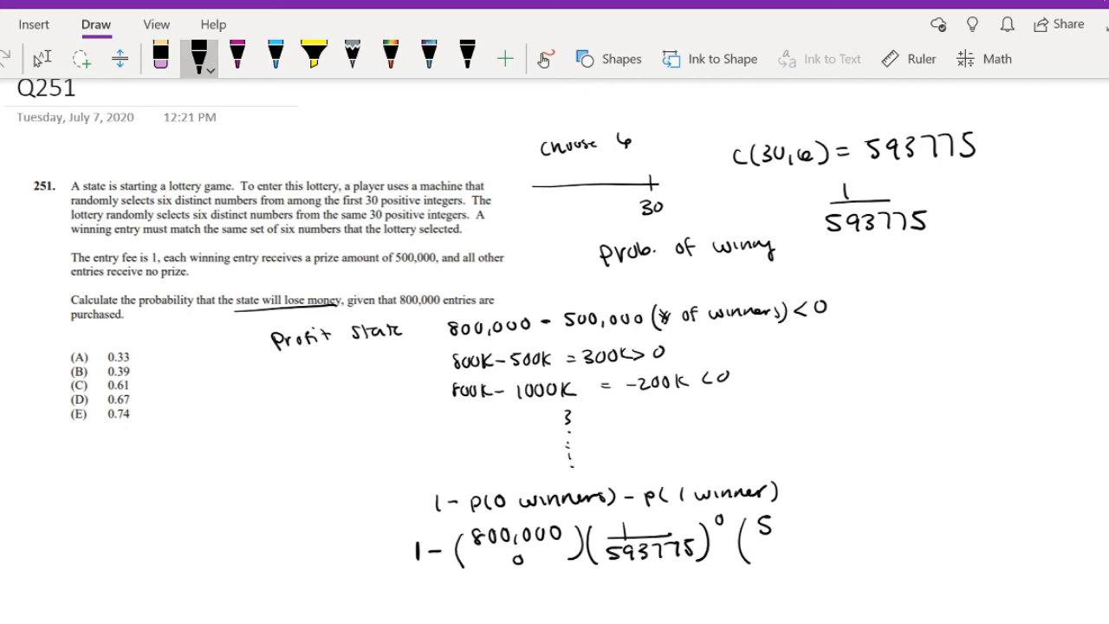
type("937")
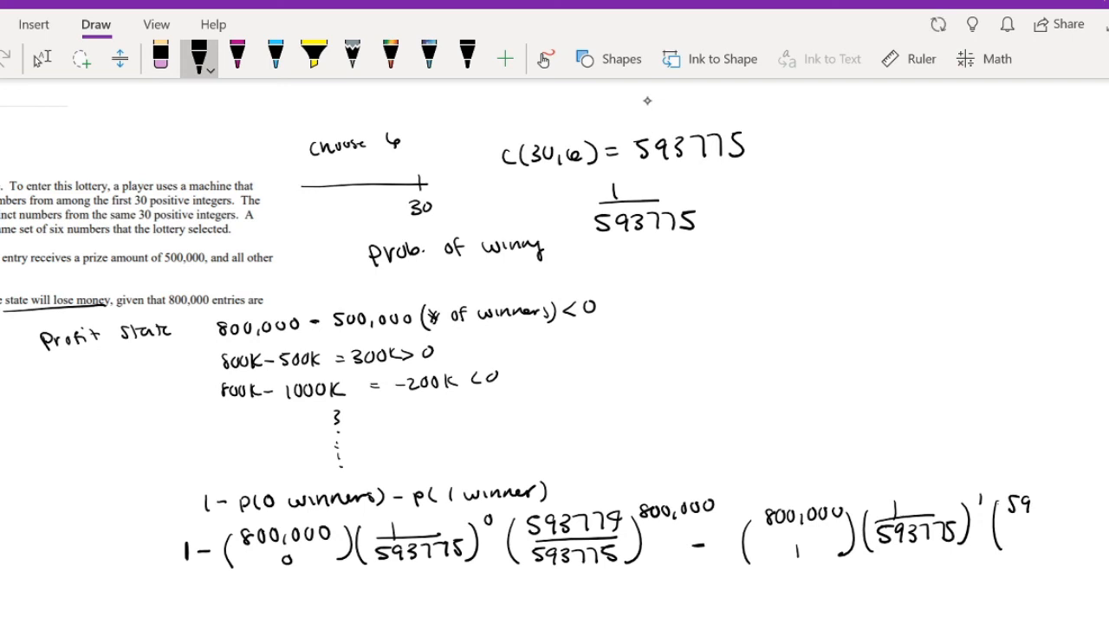
Subtract the one-winner term C(800,000,1)(1/593775)^1(593774/593775)^799,999.
left_click_drag(1022, 506, 1074, 502)
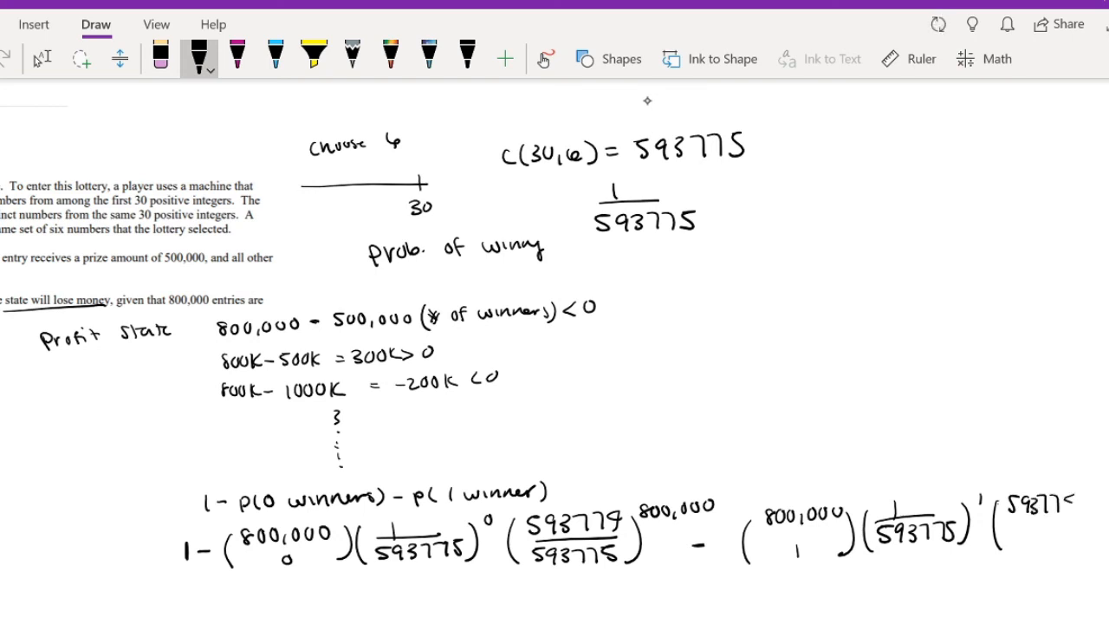
left_click_drag(1053, 502, 1019, 537)
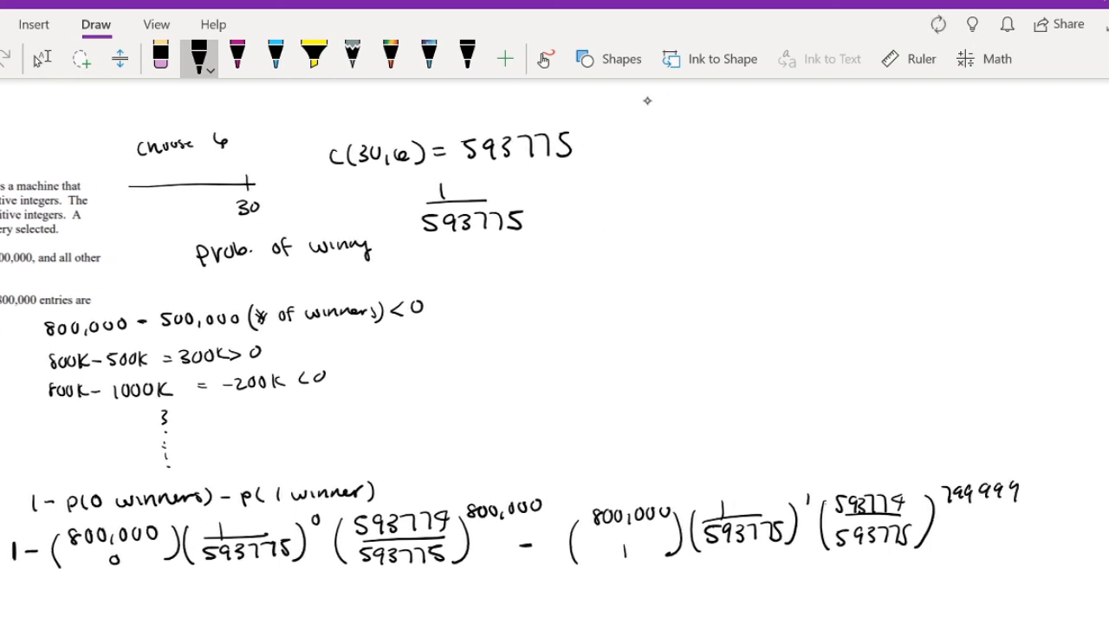
scroll("down", 3)
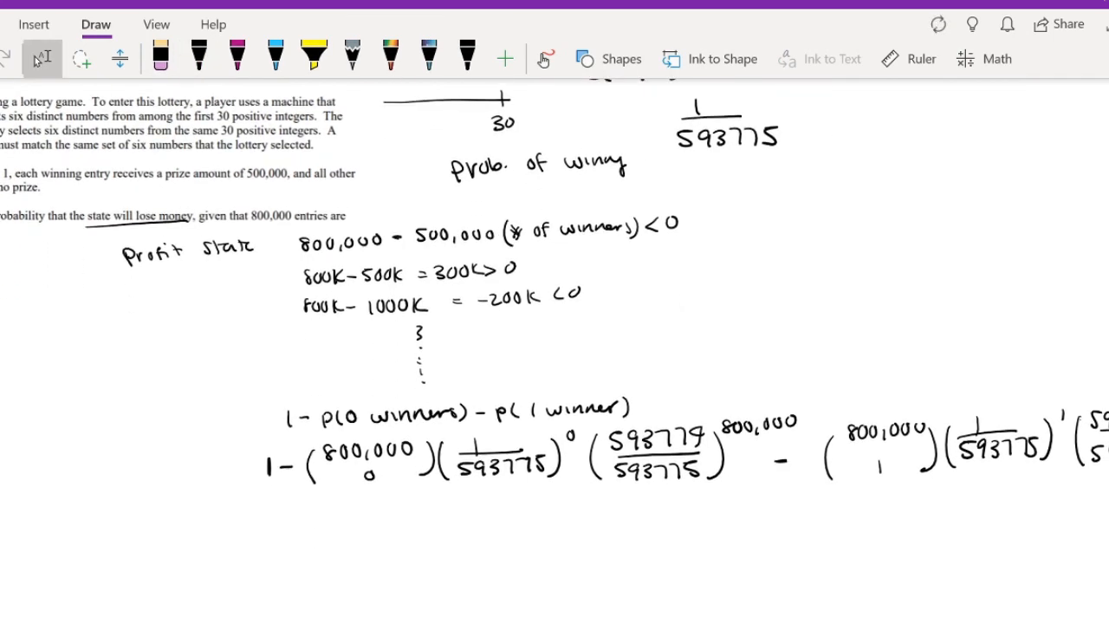
Evaluate to ≈ .3898 ≈ .39 and circle answer B.
left_click_drag(278, 537, 304, 537)
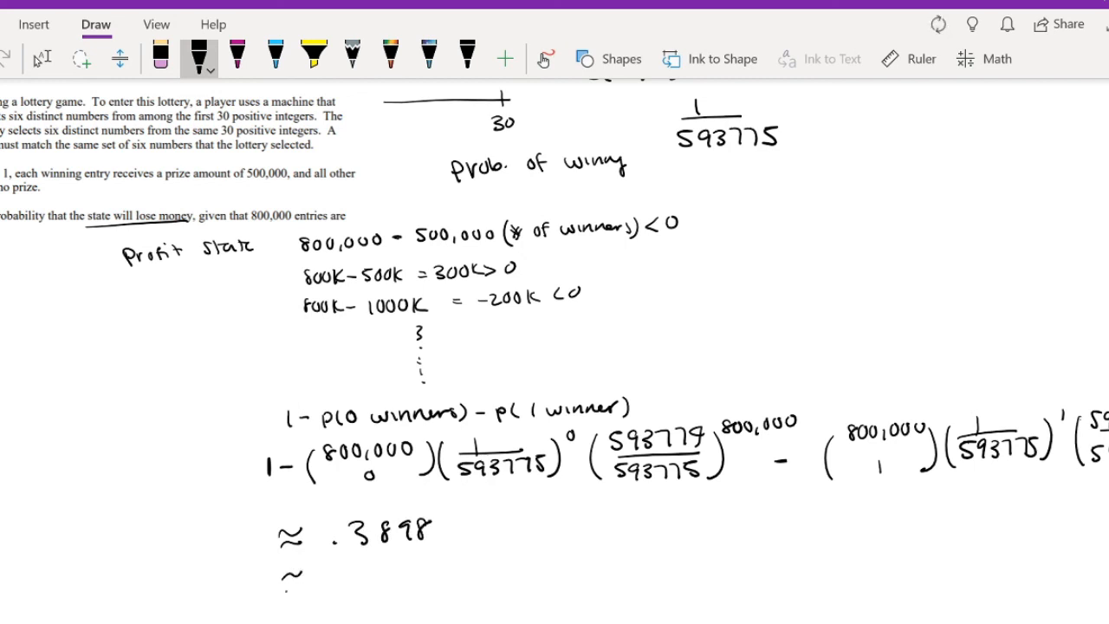
left_click_drag(332, 575, 385, 571)
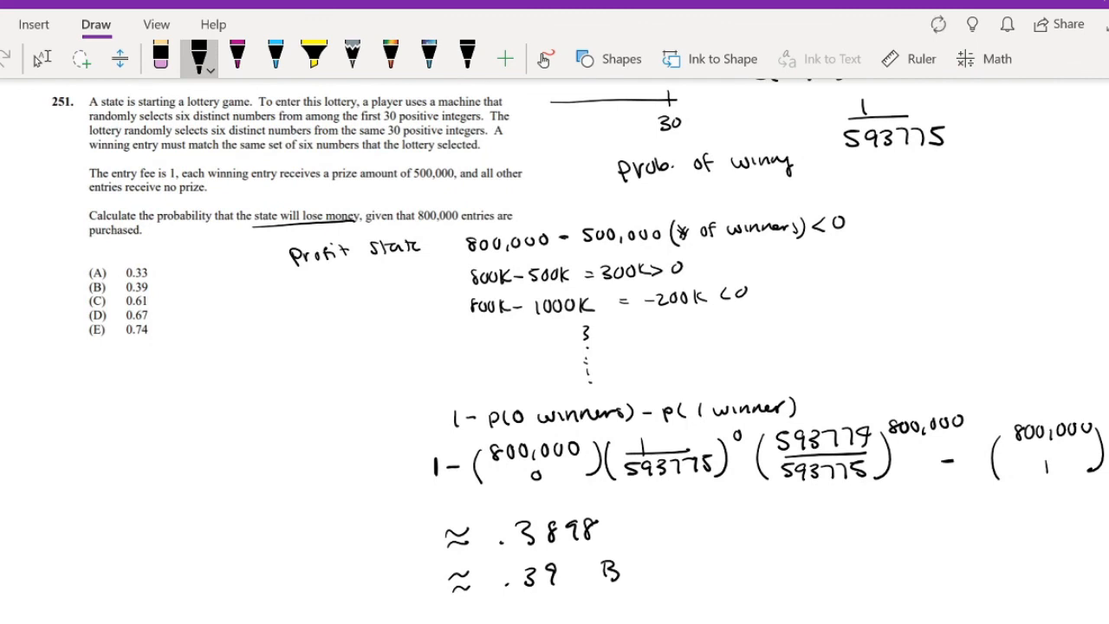
left_click_drag(589, 572, 623, 572)
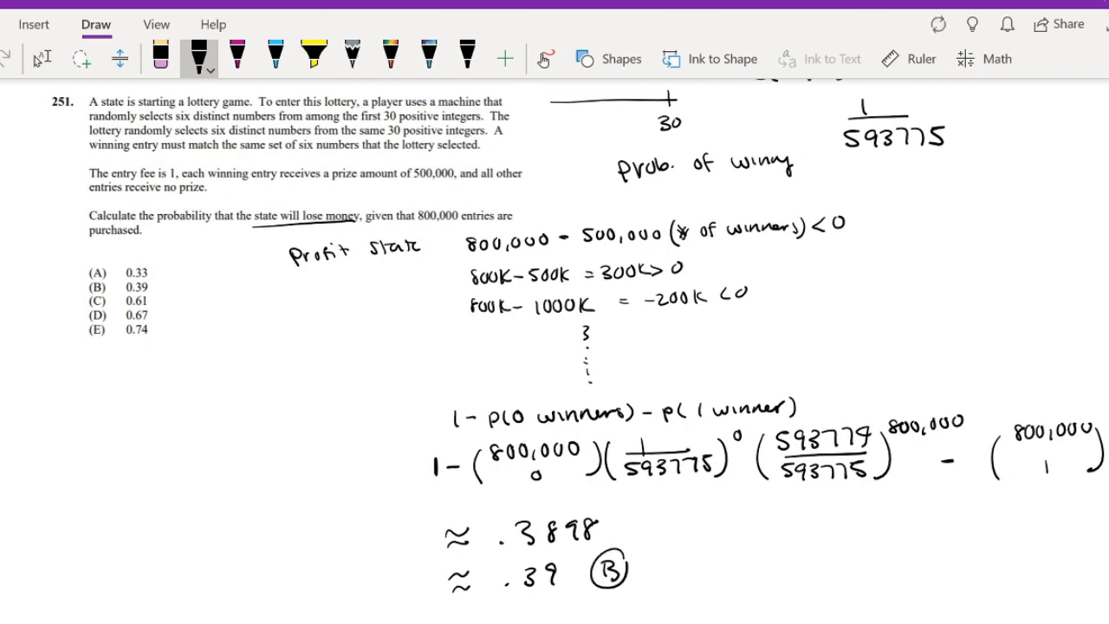